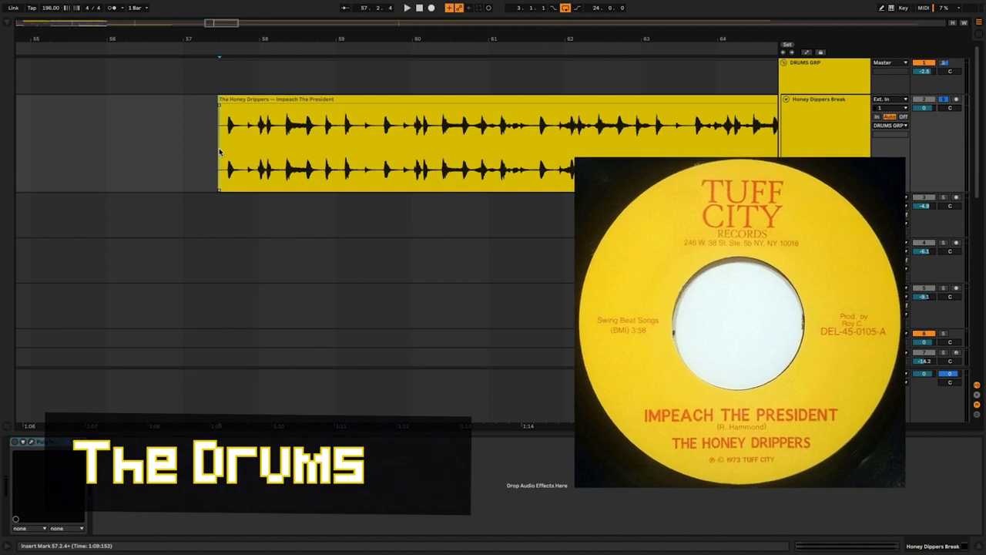
- Chop the Honey Drippers Impeach The President break at its transients into separate slices
{"action": "left_click", "coordinate": [406, 8]}
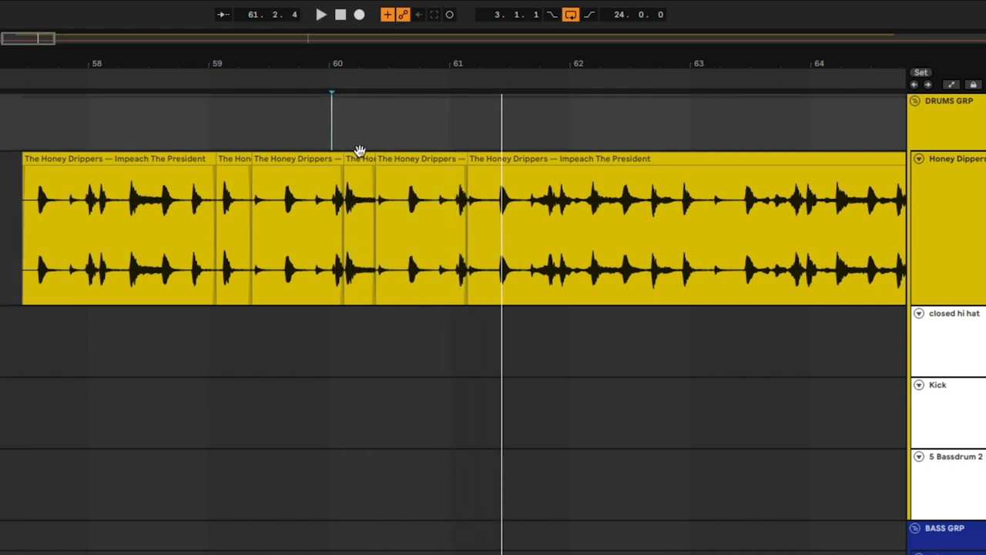
{"action": "left_click", "coordinate": [320, 14]}
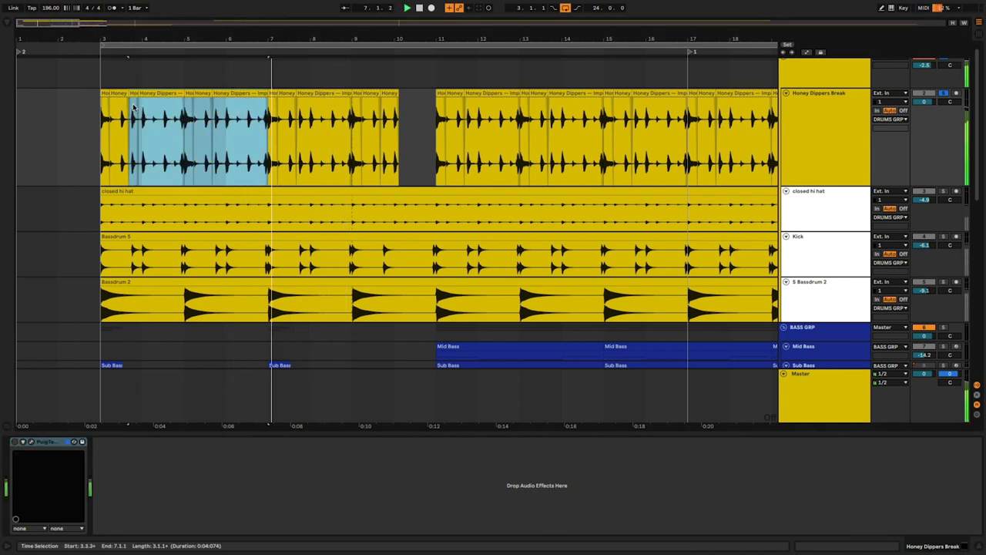
- Show the PuigTec EQP1A window on the Honey Drippers Break drum track
{"action": "left_click", "coordinate": [139, 204]}
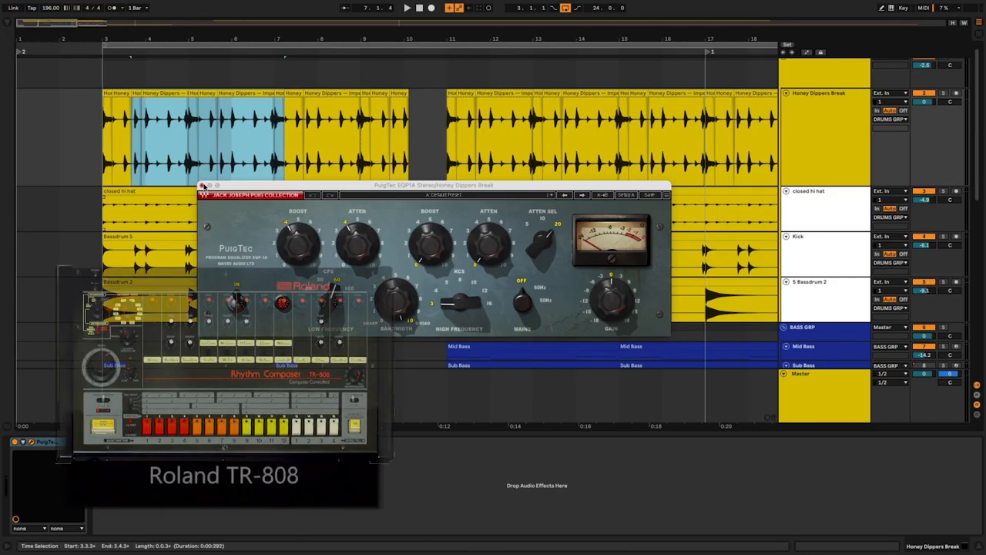
{"action": "left_click", "coordinate": [203, 185]}
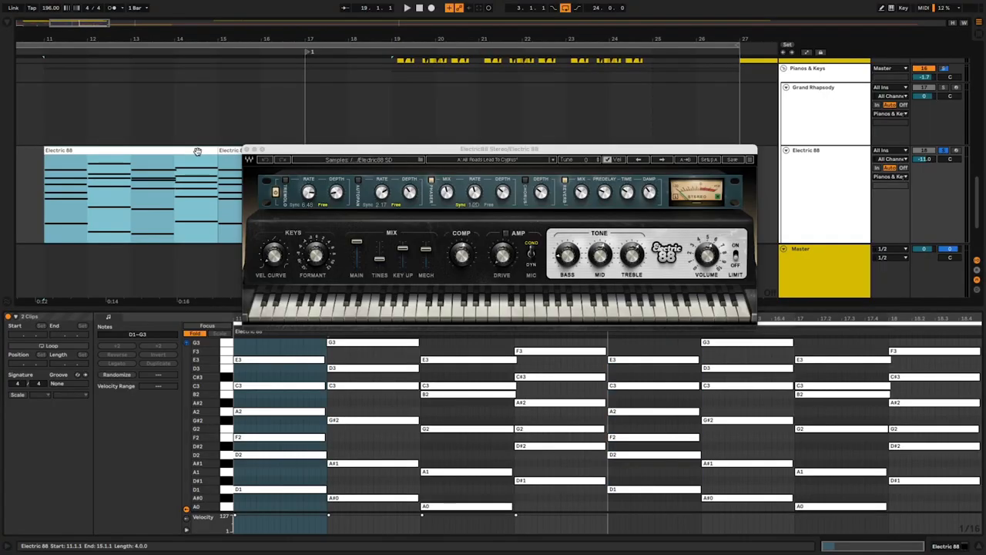
- Reveal the Electric 88 MIDI notes alongside the Electric 88 electric piano instrument
{"action": "left_click", "coordinate": [407, 7]}
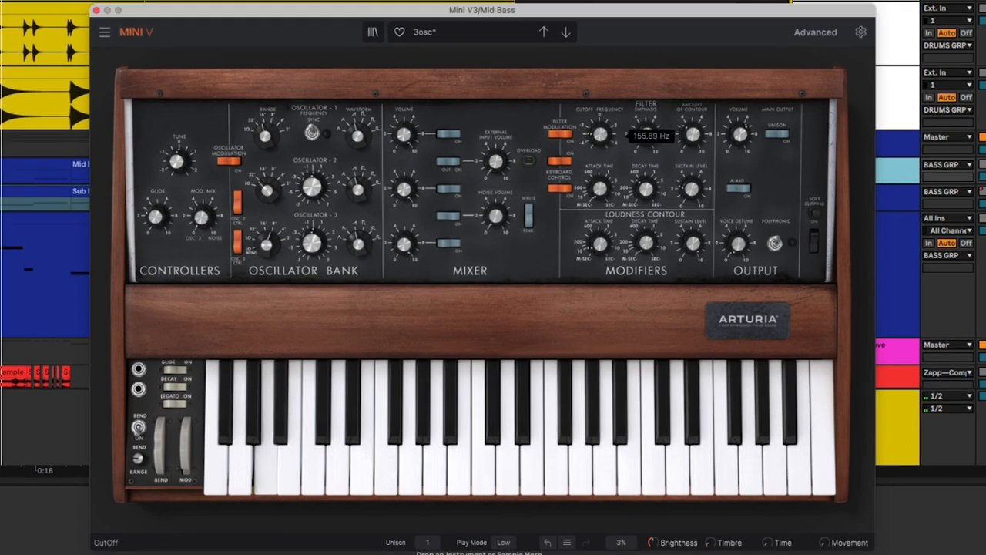
- Raise the Mid Bass Mini V filter cutoff from about 156 Hz to 412 Hz, then show the Sub Bass Mini V
{"action": "left_click_drag", "start_coordinate": [599, 133], "coordinate": [604, 123]}
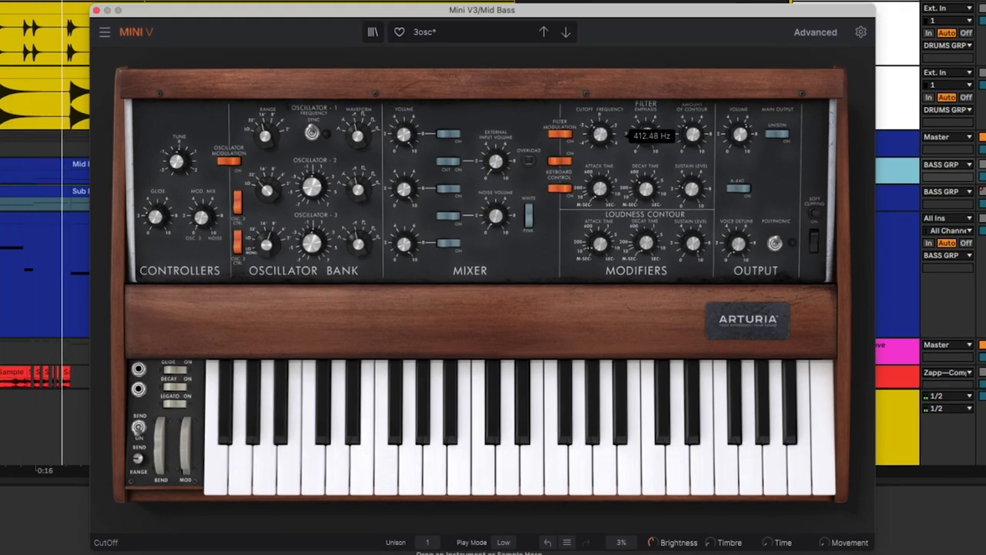
{"action": "left_click_drag", "start_coordinate": [598, 135], "coordinate": [598, 123]}
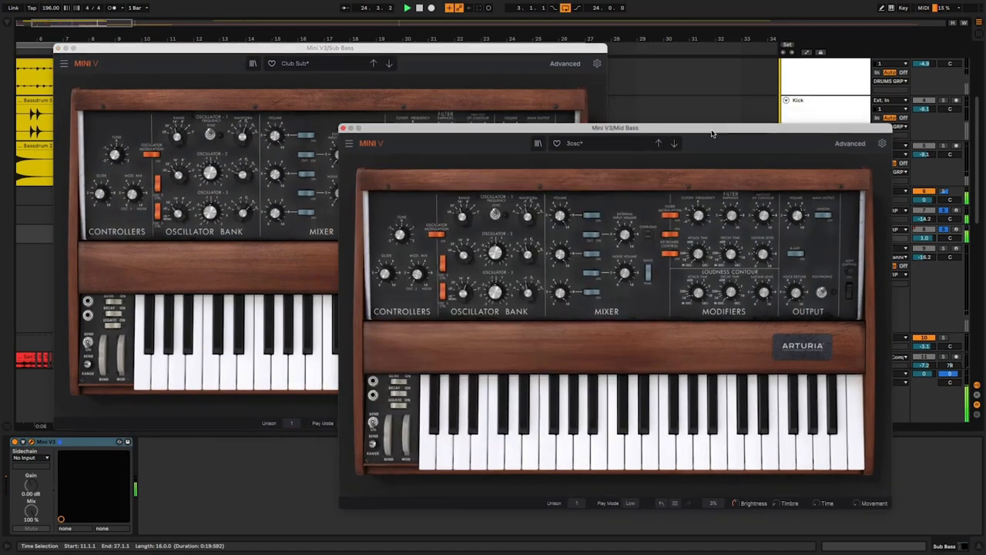
{"action": "left_click_drag", "start_coordinate": [615, 127], "coordinate": [662, 120]}
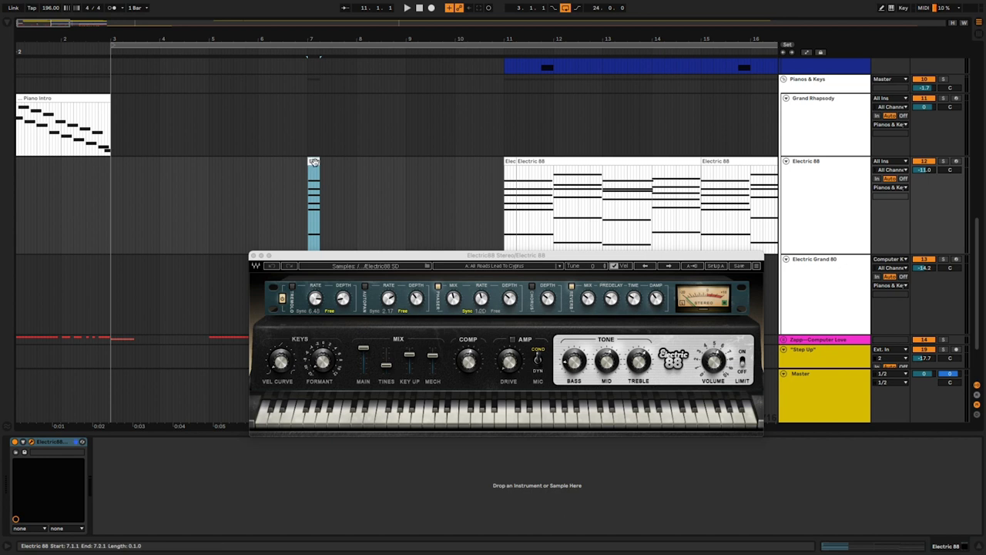
- Select the Electric 88 clips and show the Electric 88 instrument window
{"action": "left_click_drag", "start_coordinate": [314, 203], "coordinate": [115, 204]}
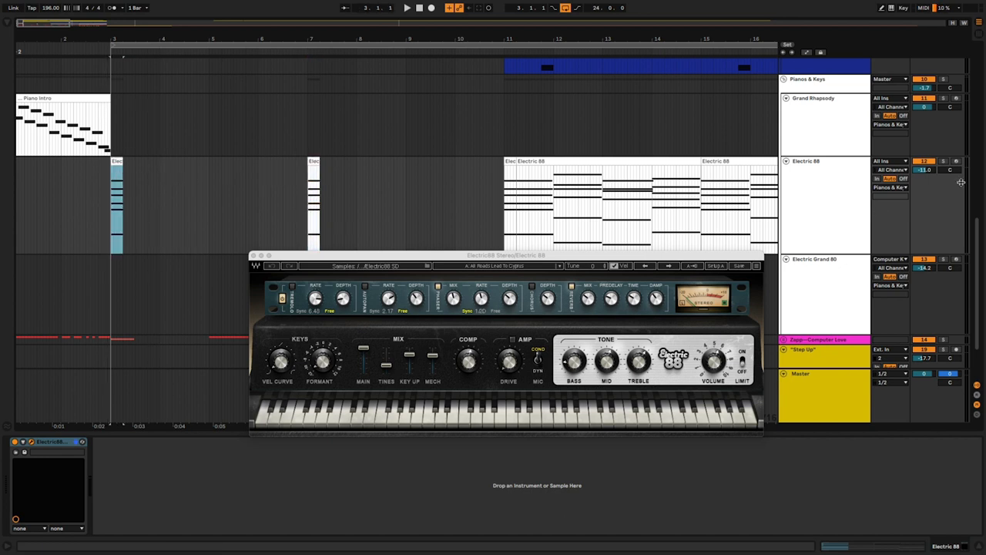
{"action": "left_click", "coordinate": [117, 192]}
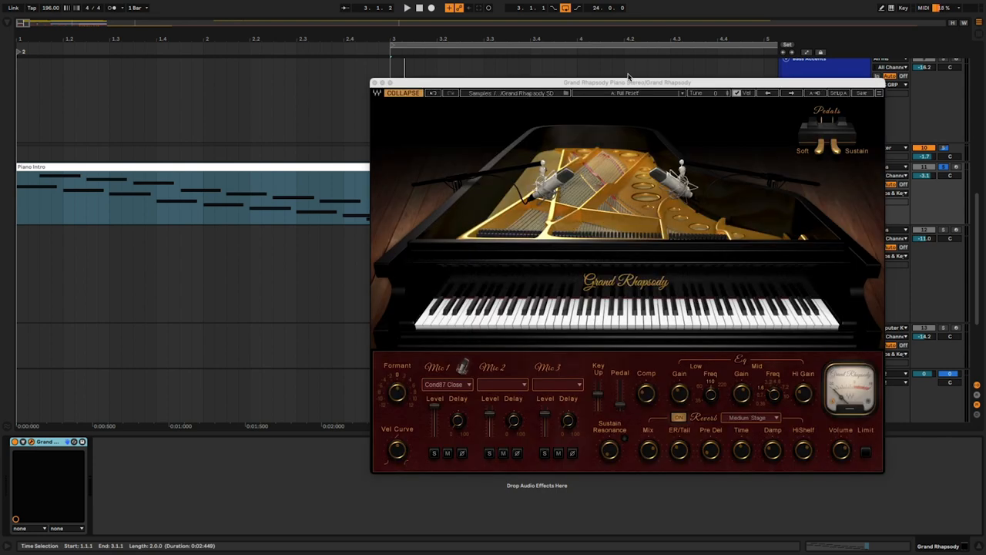
- Show the Piano Intro clip with its Grand Rhapsody grand piano instrument
{"action": "left_click", "coordinate": [407, 8]}
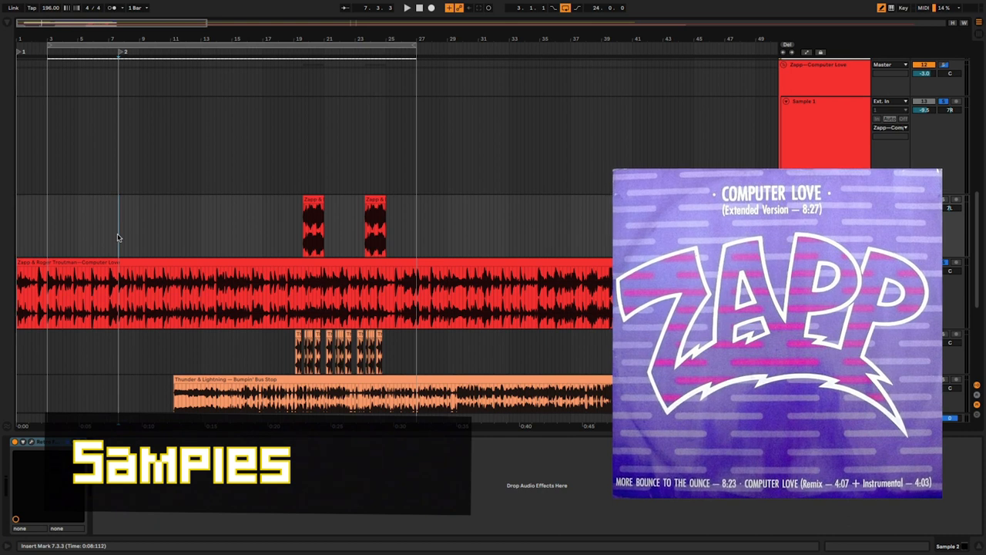
- Split the Zapp & Roger Computer Love clip on the first sample track into pieces at marked spots
{"action": "left_click", "coordinate": [407, 8]}
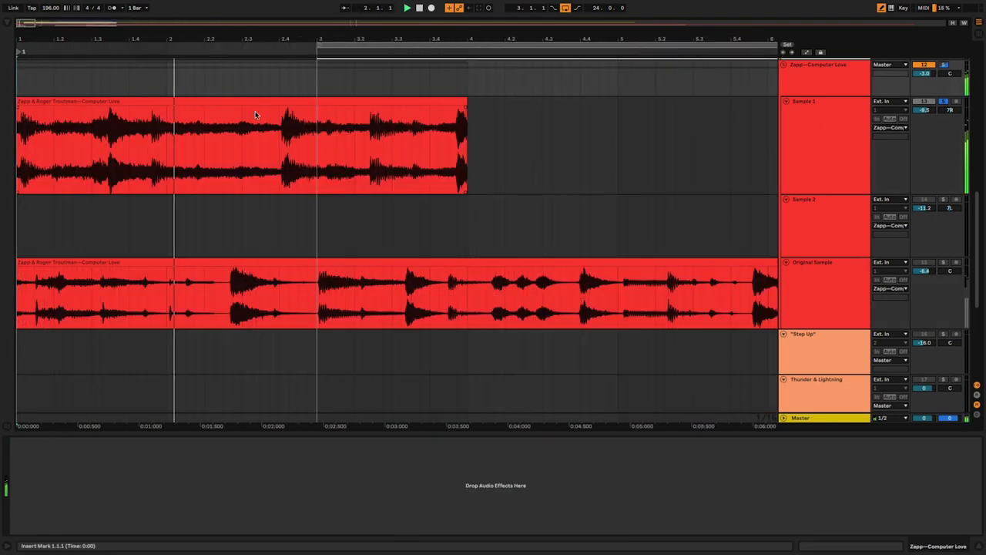
{"action": "left_click", "coordinate": [252, 102]}
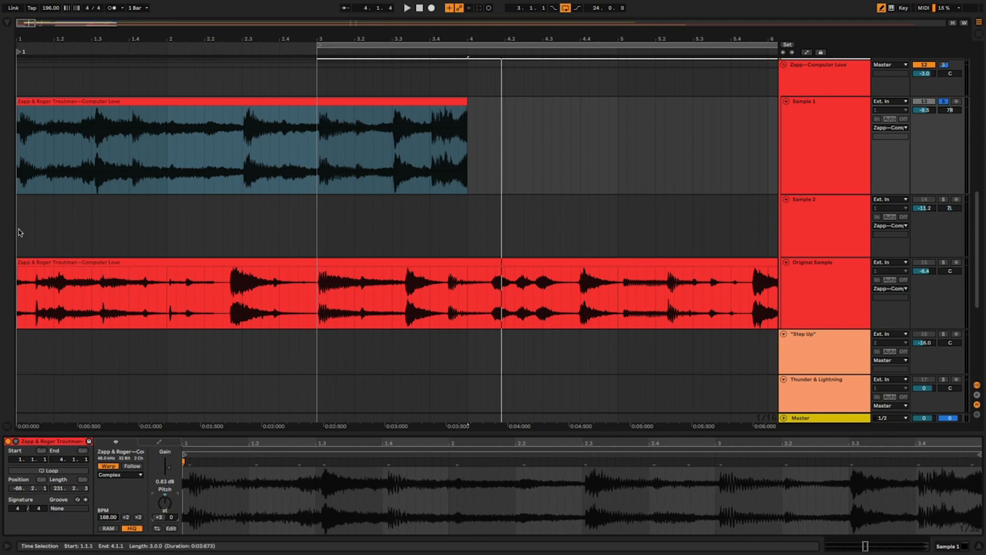
{"action": "left_click", "coordinate": [407, 8]}
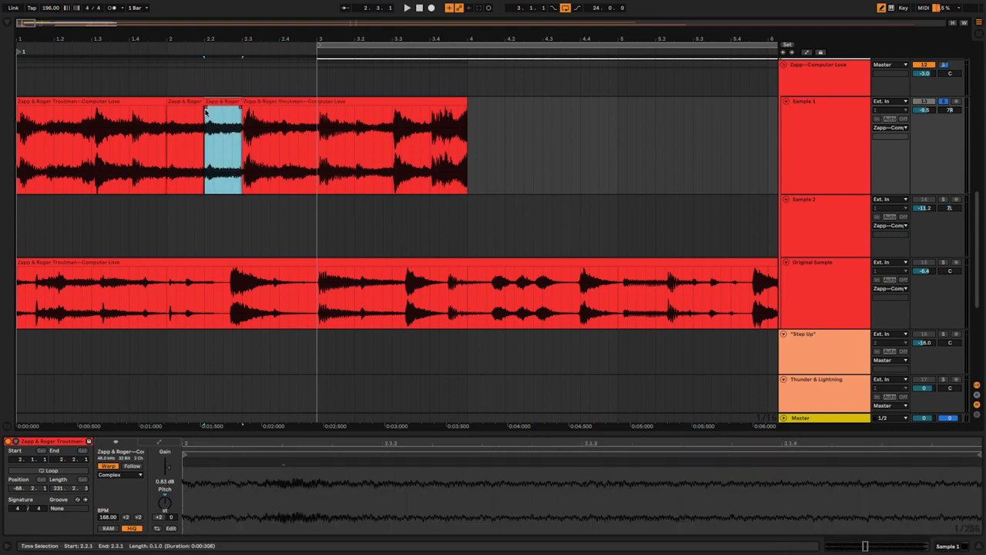
- Select individual Zapp slices and the slice group to delete and rearrange, shortening the chopped section
{"action": "left_click", "coordinate": [261, 147]}
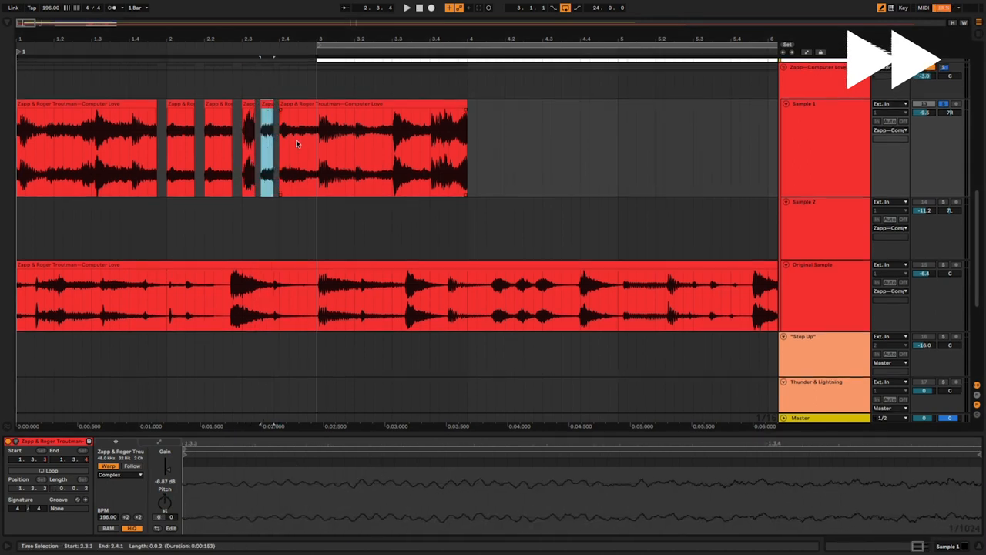
{"action": "left_click", "coordinate": [336, 146]}
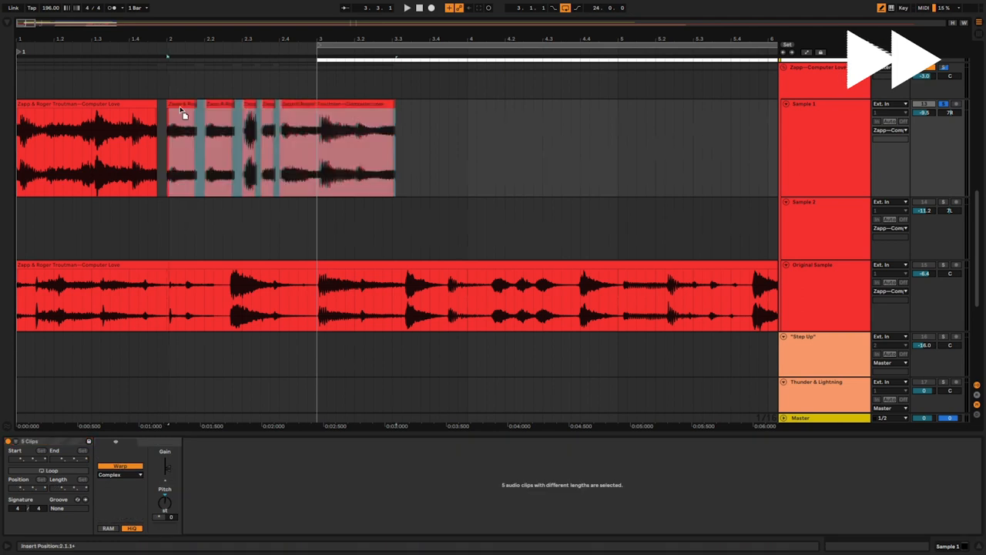
{"action": "left_click", "coordinate": [84, 148]}
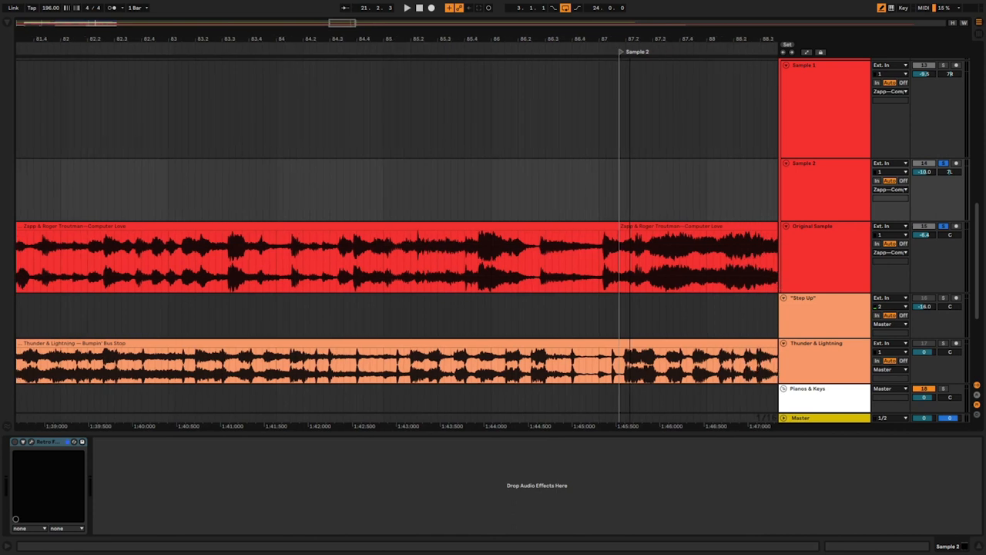
- Duplicate Zapp slices onto Sample 2 and 3 and Thunder & Lightning chops onto the Step Up track
{"action": "left_click", "coordinate": [407, 8]}
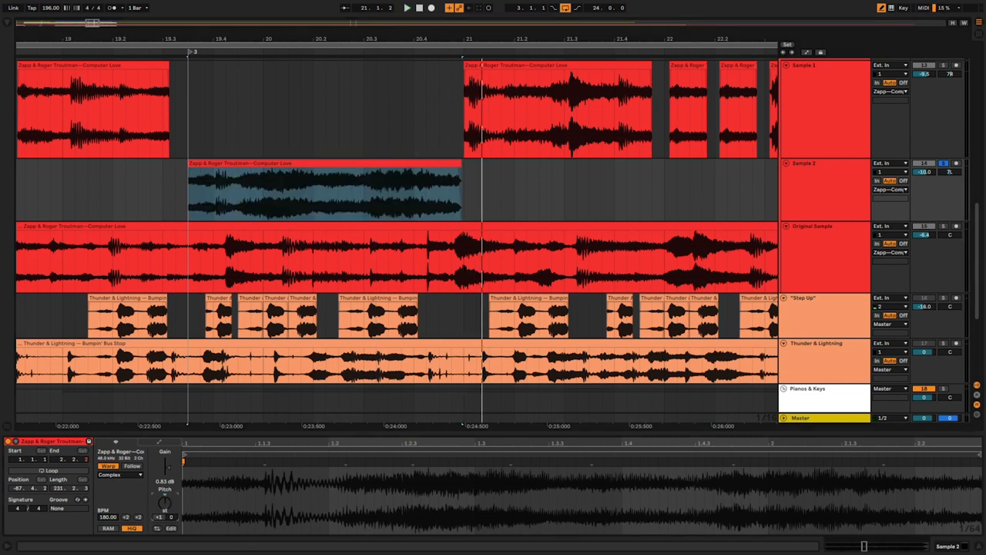
{"action": "left_click", "coordinate": [406, 8]}
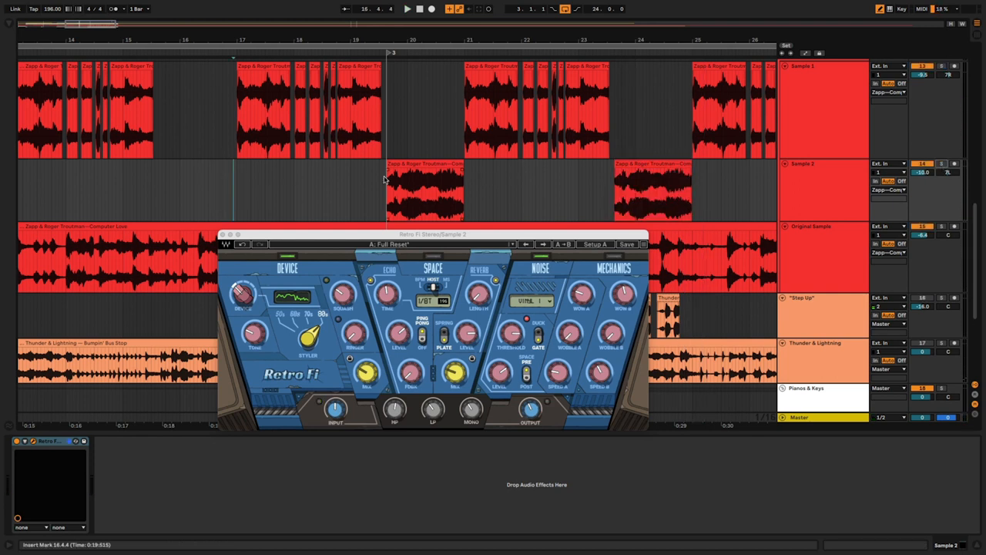
- Show the Retro Fi effect window for the chopped Zapp sample track
{"action": "left_click", "coordinate": [406, 9]}
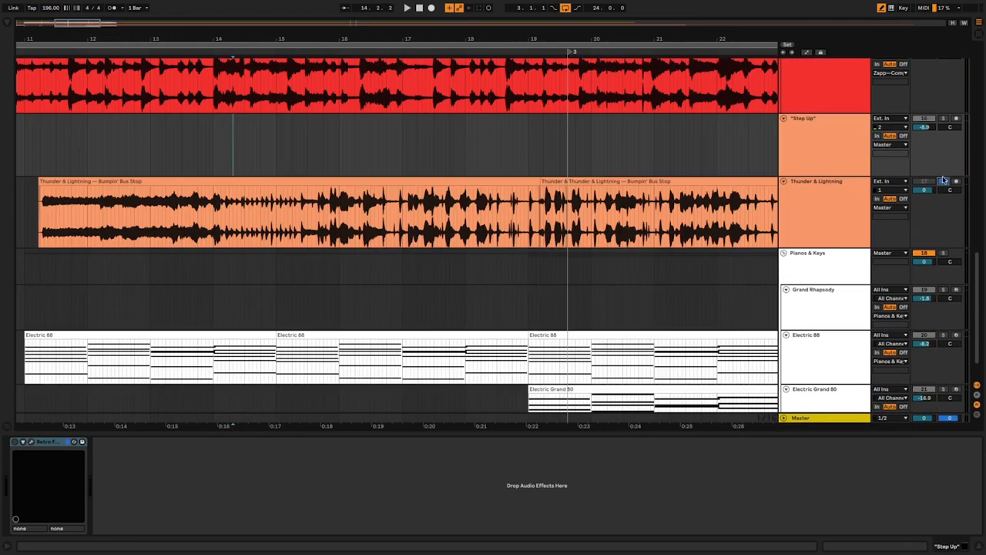
- Select a short vocal phrase region within the Thunder & Lightning clip for the chop
{"action": "left_click", "coordinate": [407, 7]}
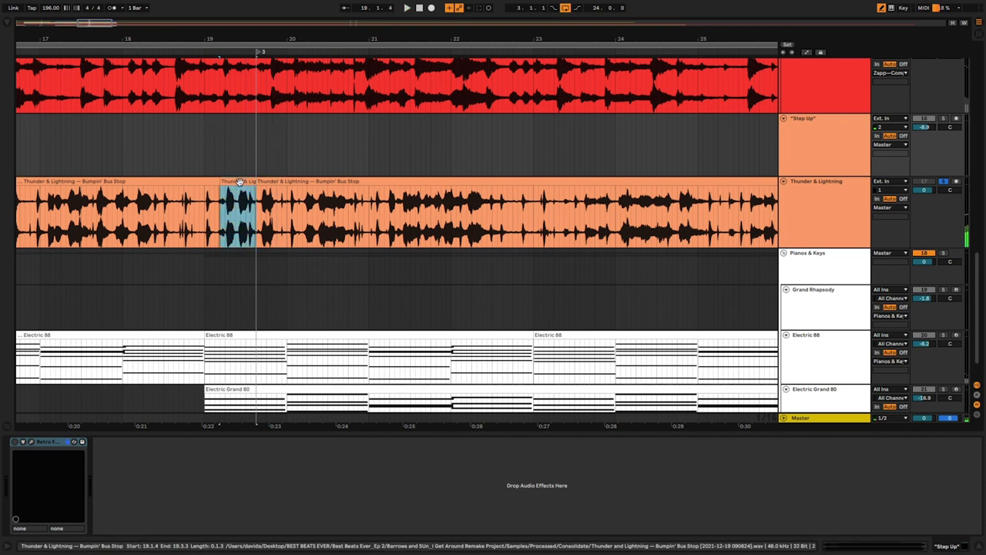
{"action": "left_click_drag", "start_coordinate": [238, 216], "coordinate": [254, 142]}
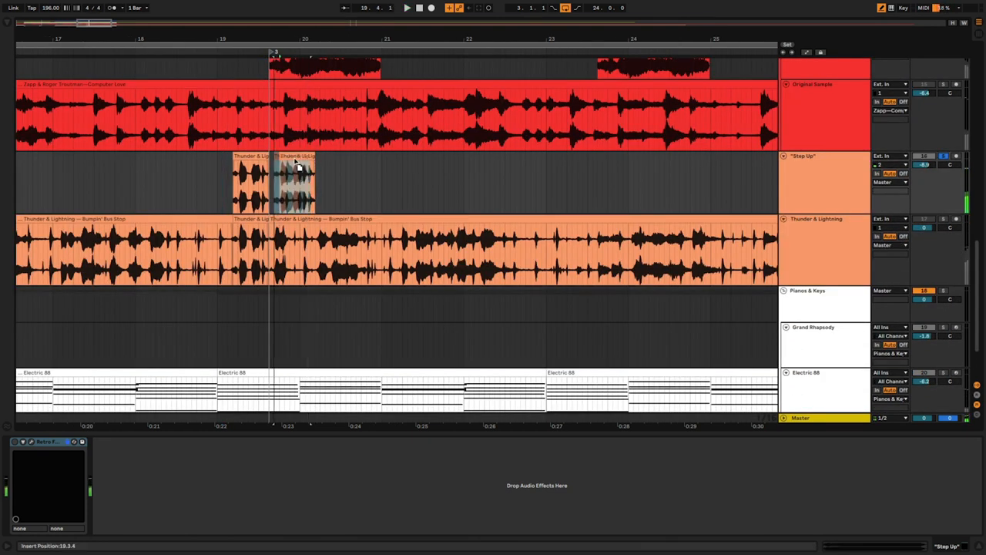
- Place several short Thunder & Lightning slices side by side on the Step Up track
{"action": "left_click", "coordinate": [285, 182]}
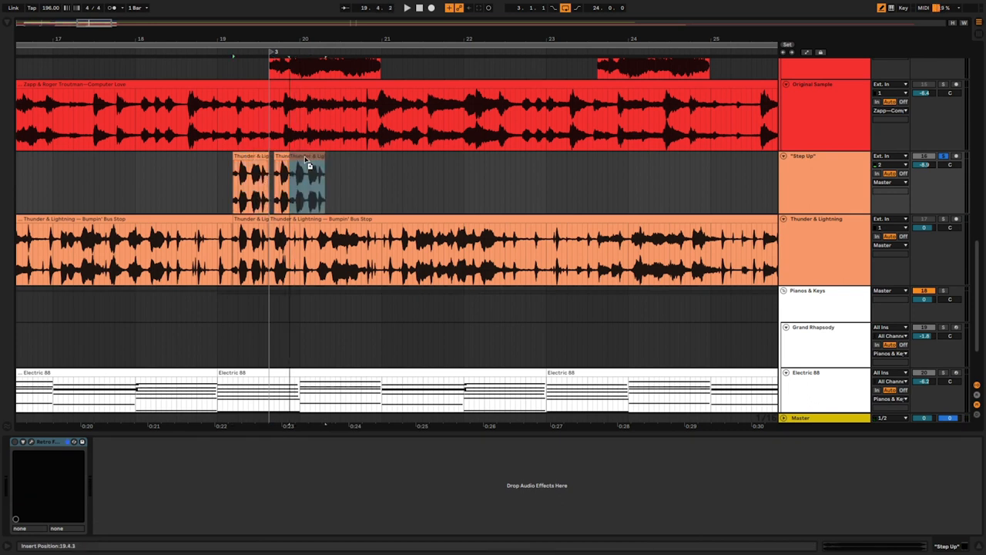
{"action": "left_click", "coordinate": [407, 7]}
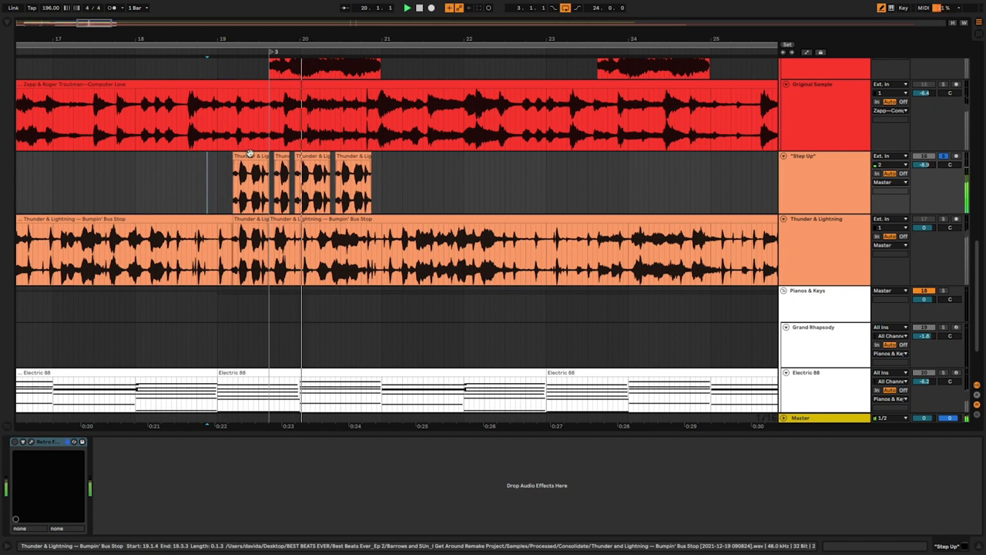
{"action": "left_click", "coordinate": [250, 185]}
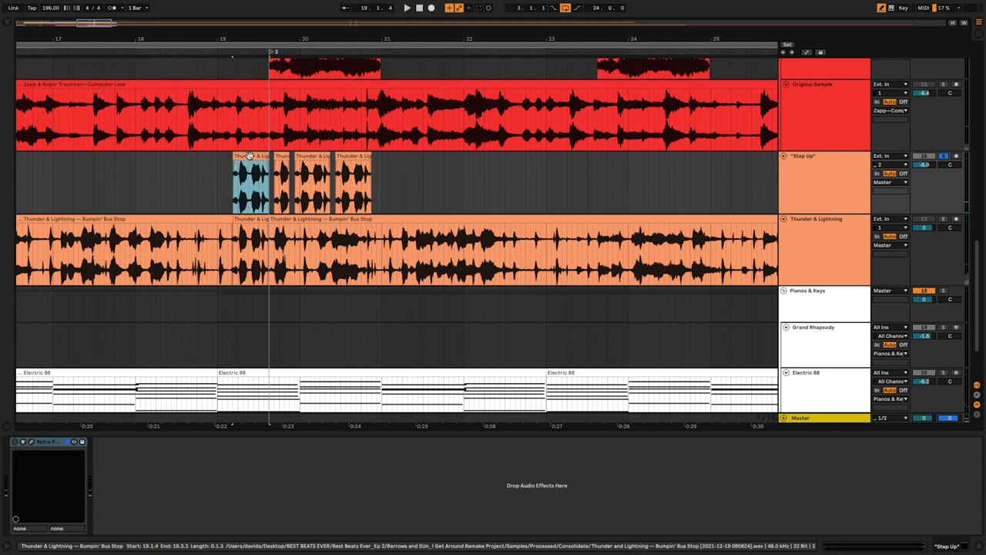